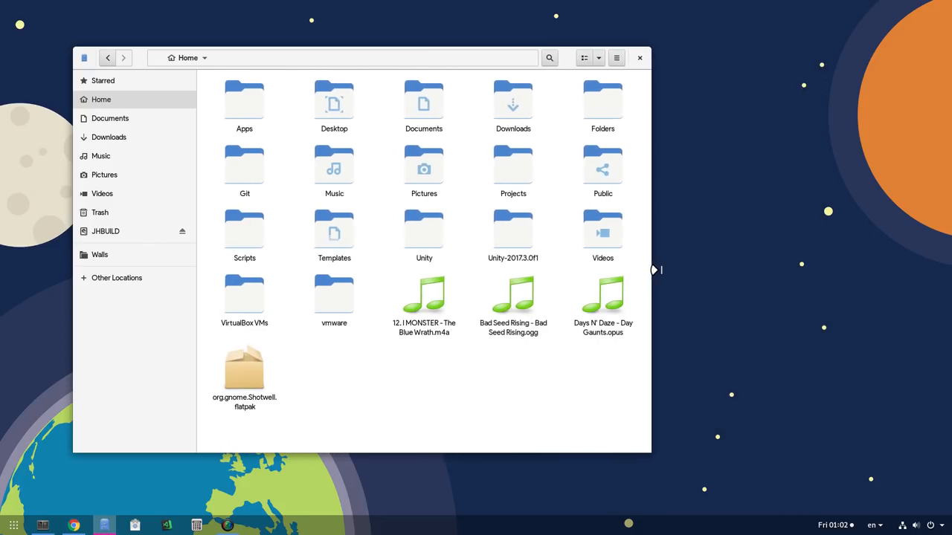
- Widen the window, try the list layout, then return to the icon grid
drag(651, 260, 828, 260)
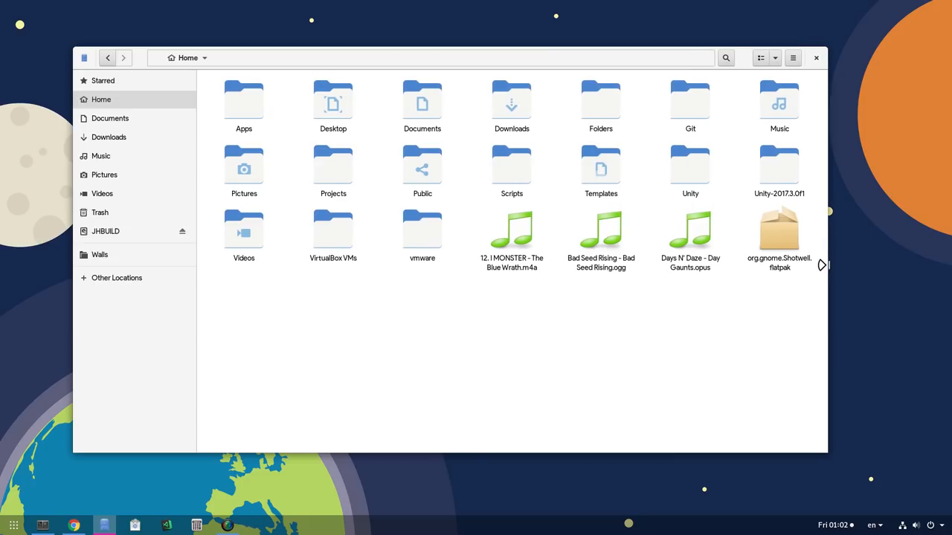
mouse_move(785, 70)
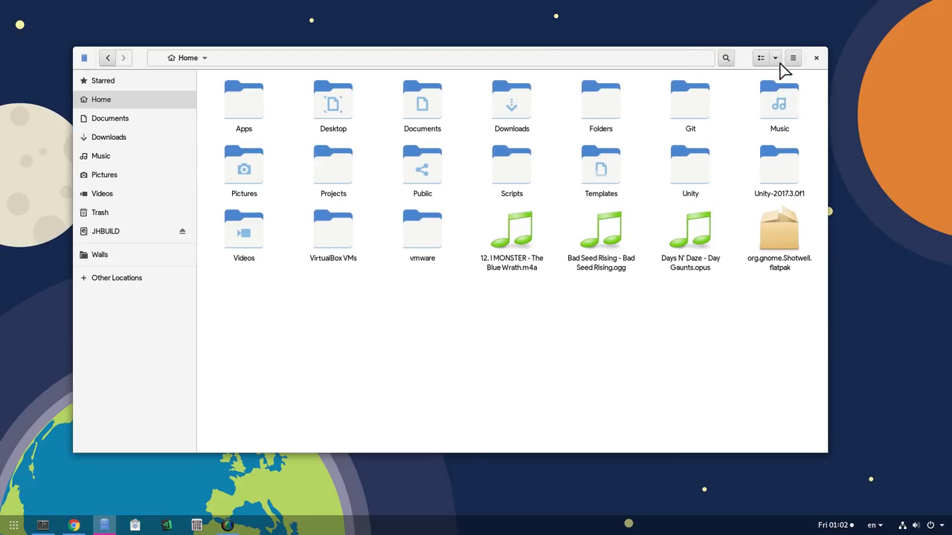
click(793, 57)
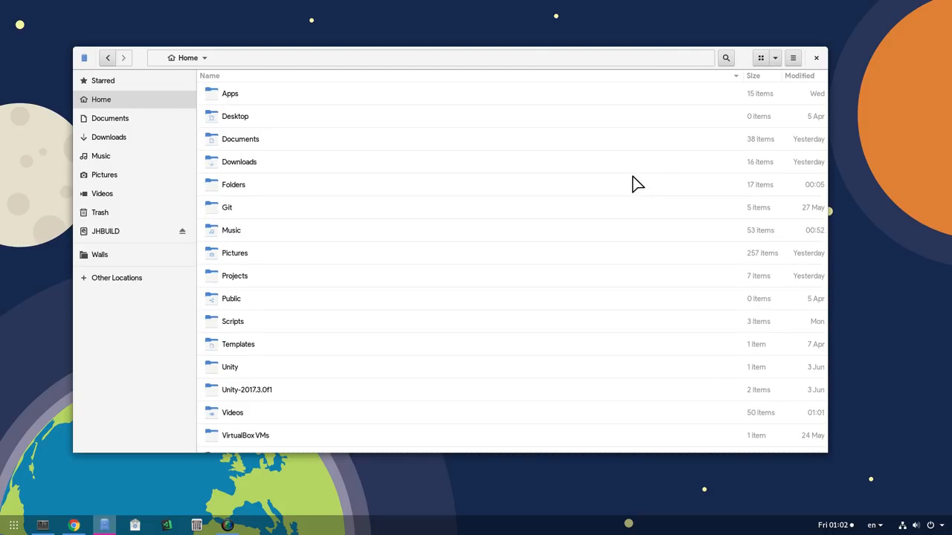
click(760, 58)
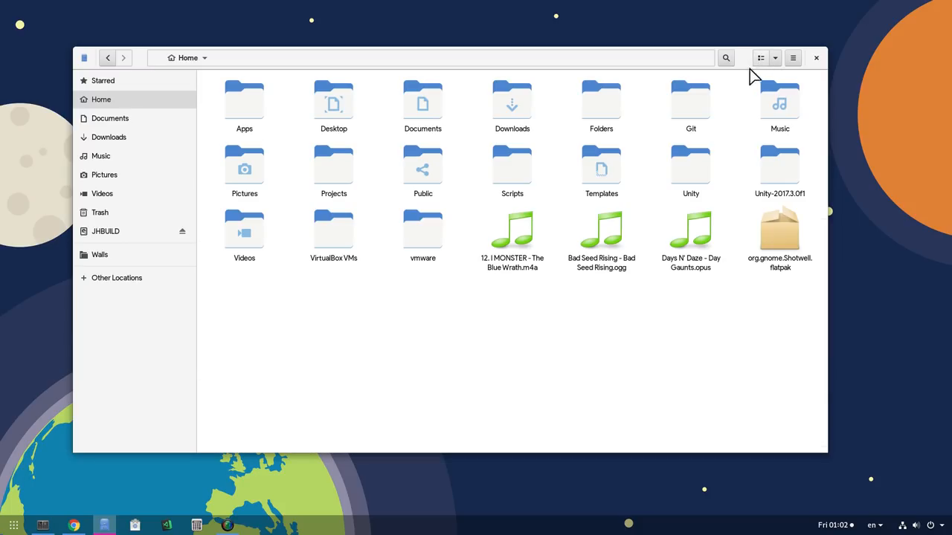
mouse_move(179, 186)
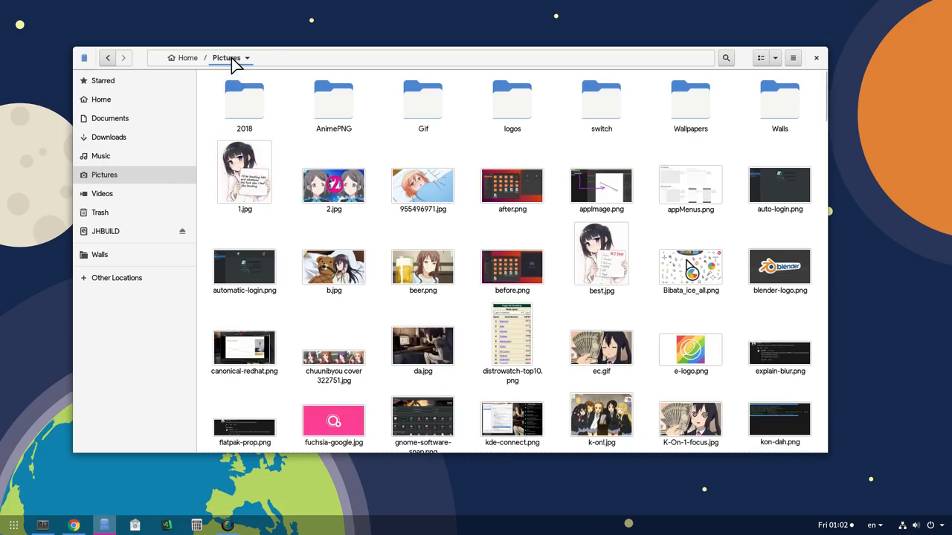
mouse_move(190, 58)
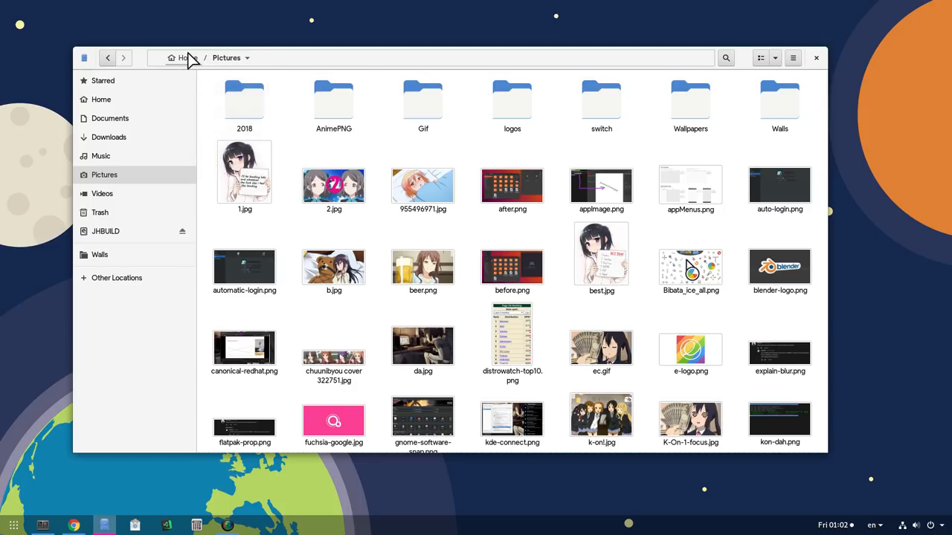
- Return to the Home folder and search it for 'd', scrolling through the matches
click(180, 57)
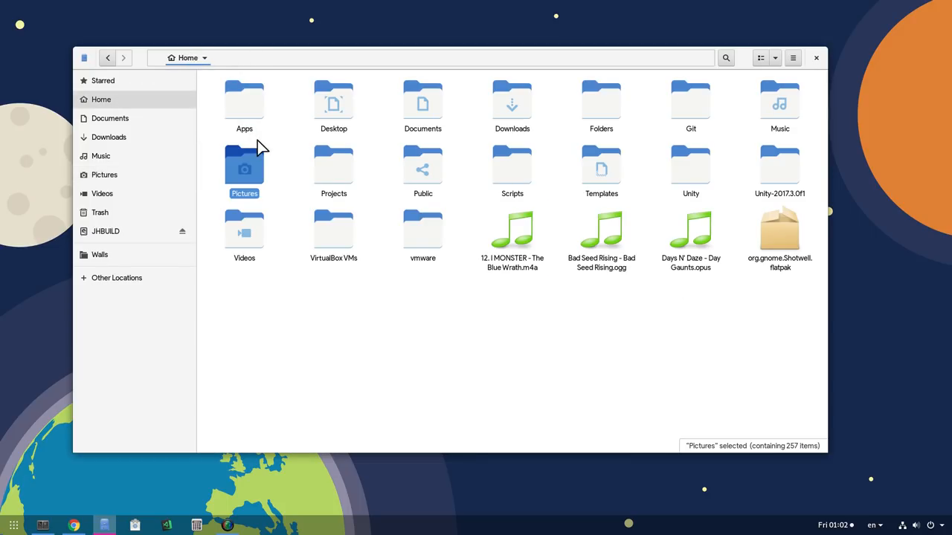
text(d)
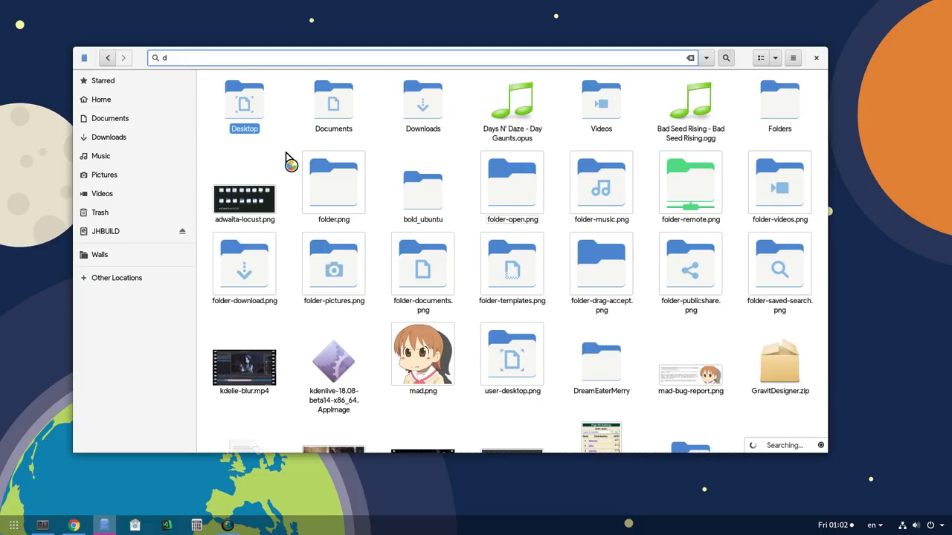
scroll(down, 3)
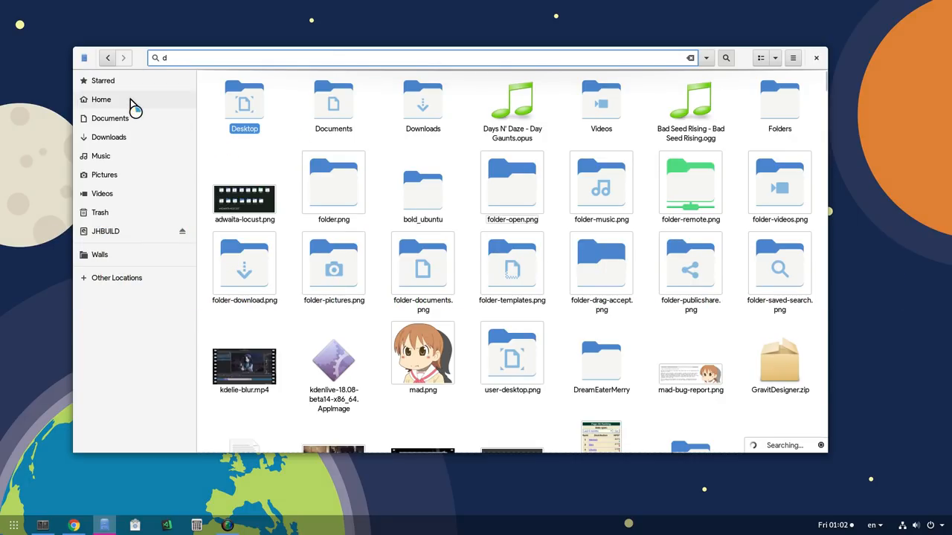
mouse_move(156, 126)
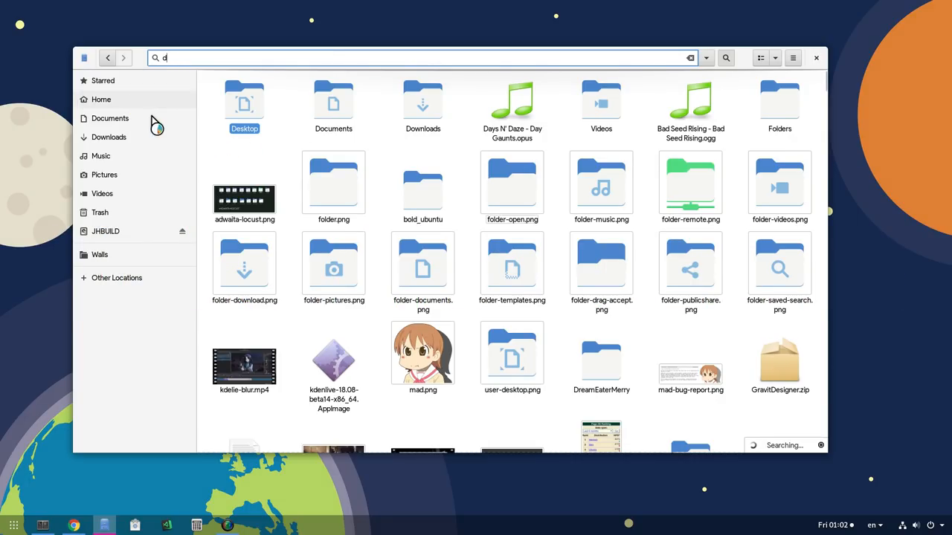
mouse_move(130, 110)
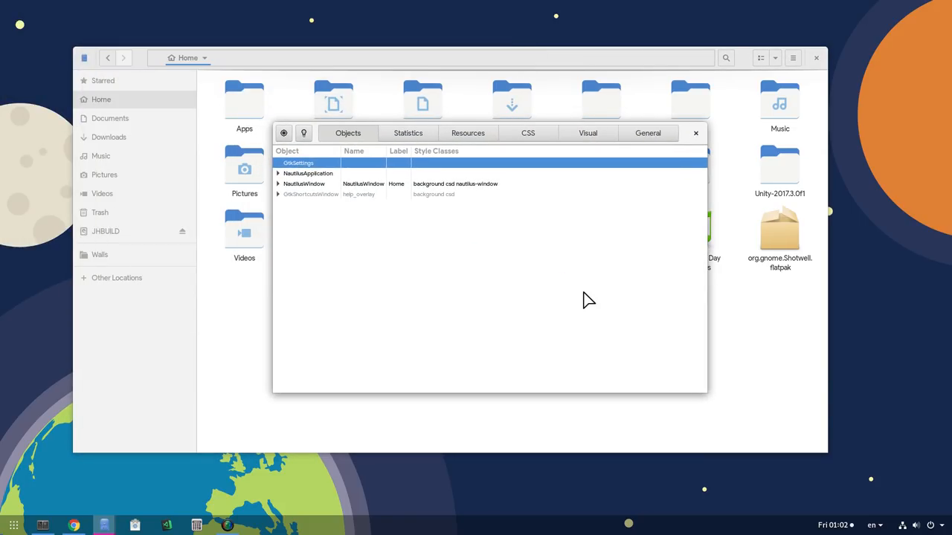
- Enable Dark Variant in the inspector's Visual settings and close the inspector
click(587, 133)
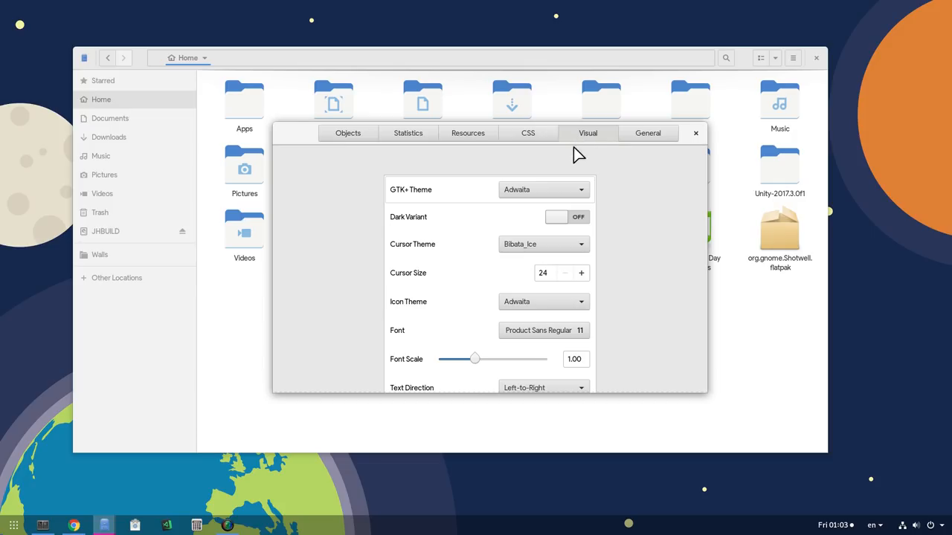
click(567, 216)
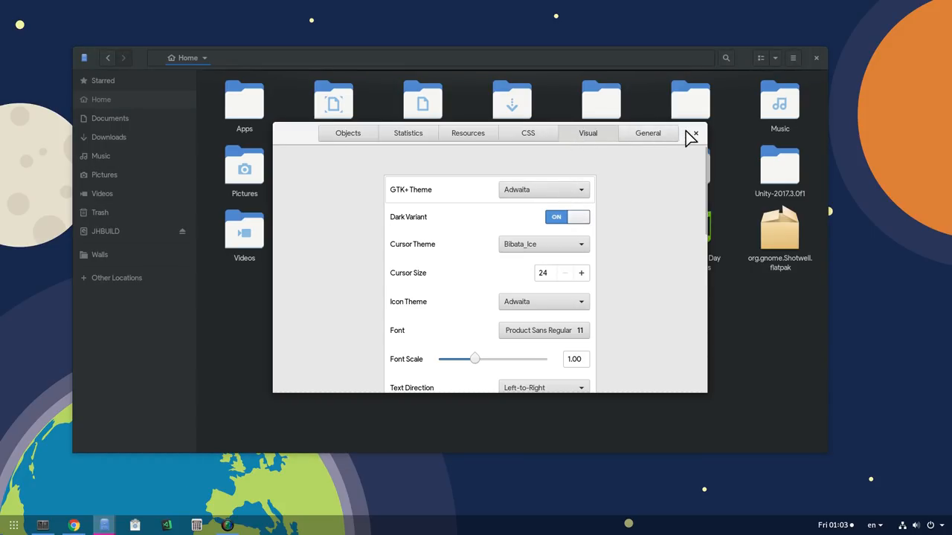
click(694, 133)
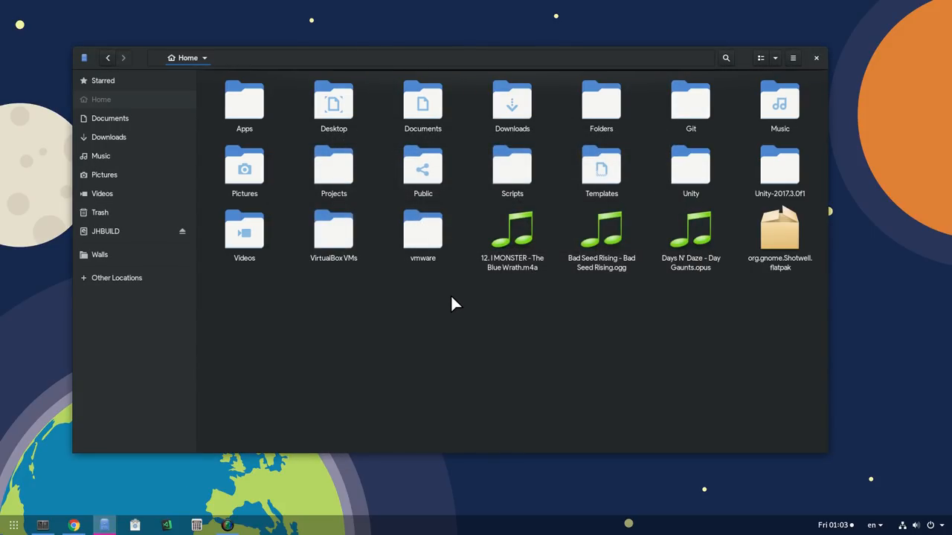
mouse_move(824, 307)
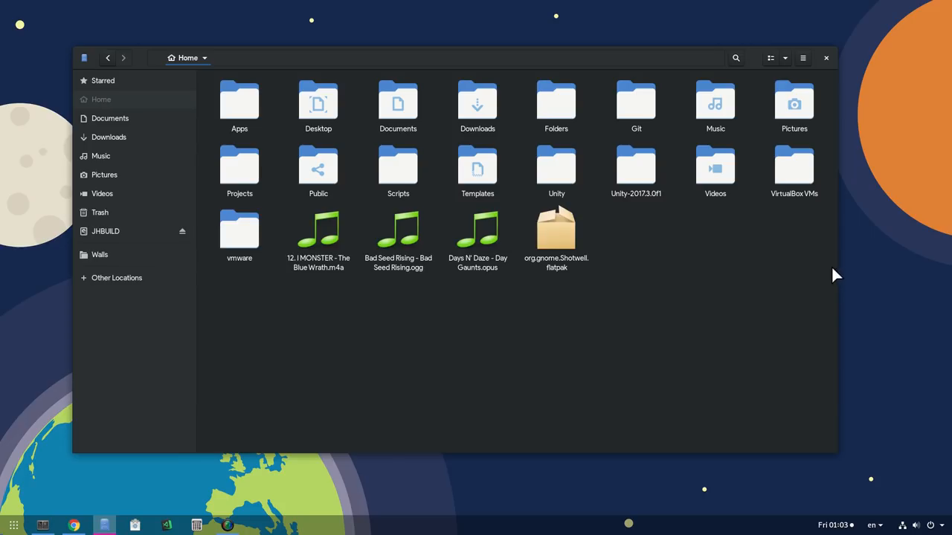
- Check the view options, switch Home to list layout and back to the icon grid
click(785, 58)
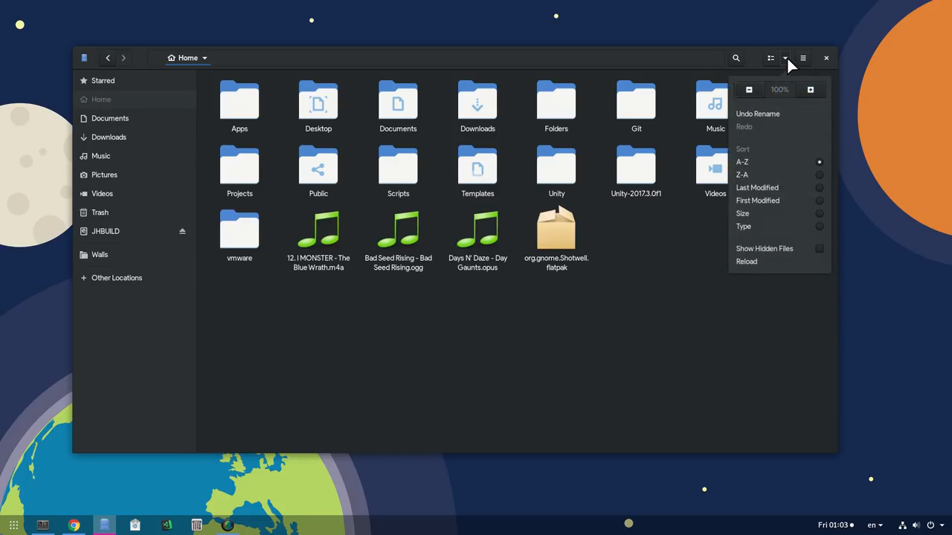
click(771, 58)
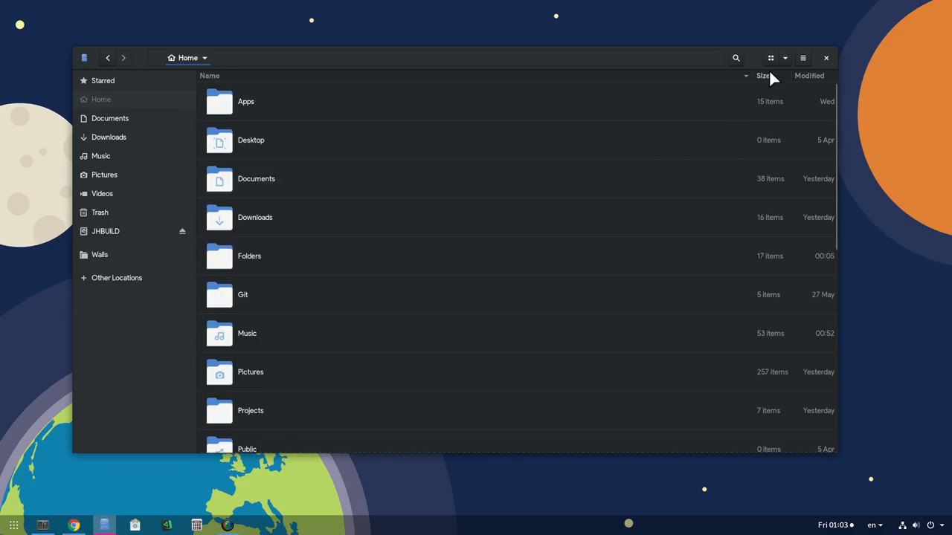
click(771, 58)
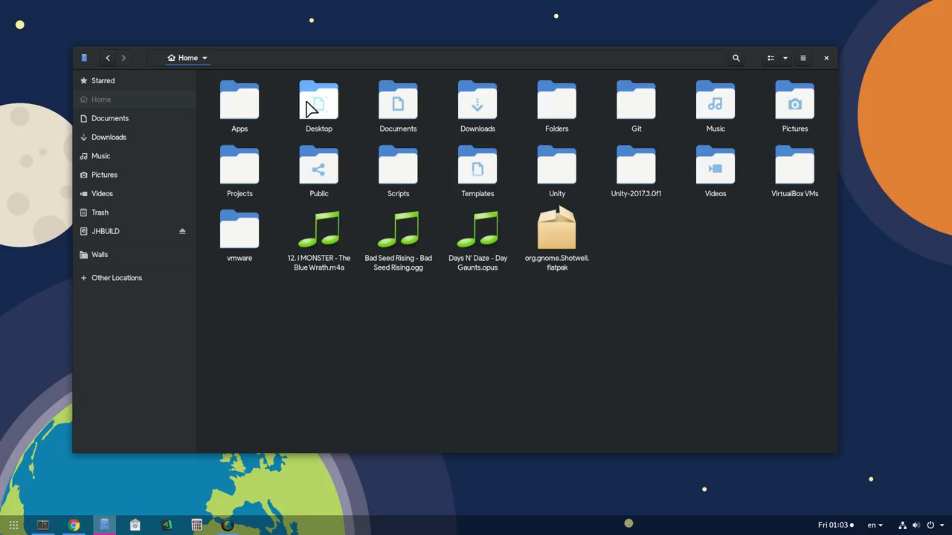
mouse_move(130, 175)
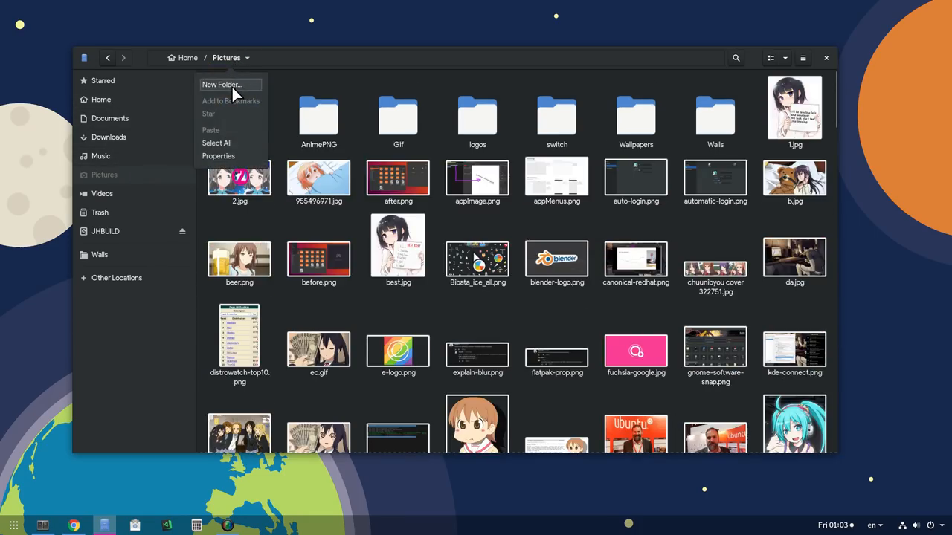
click(222, 85)
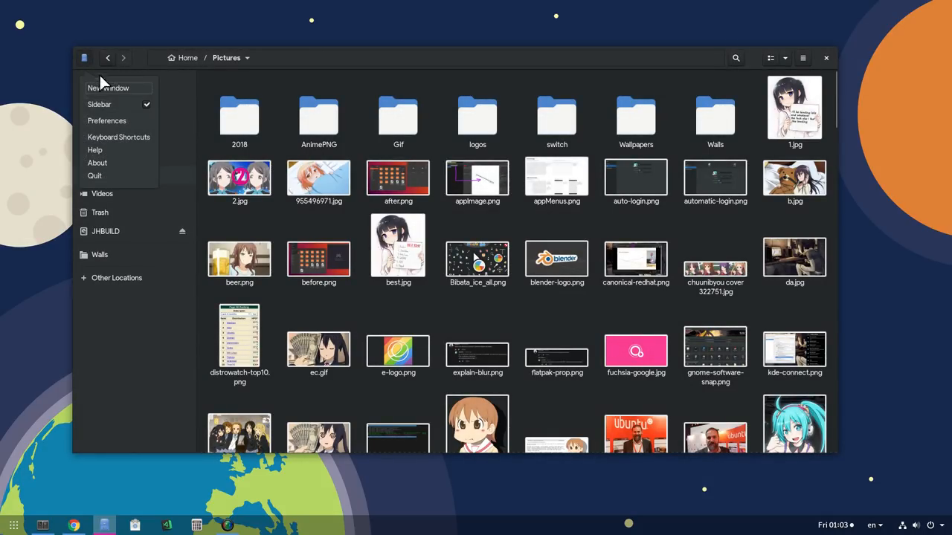
click(97, 163)
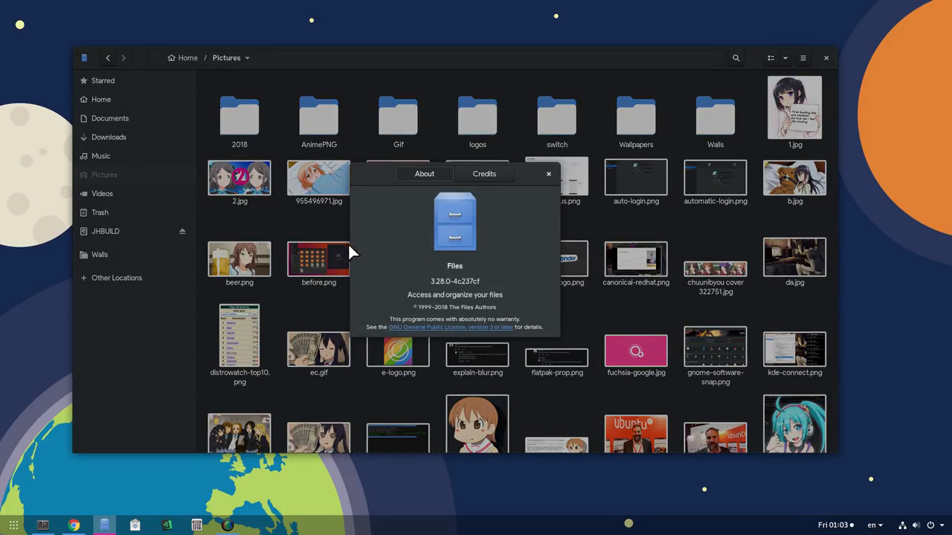
triple_click(454, 281)
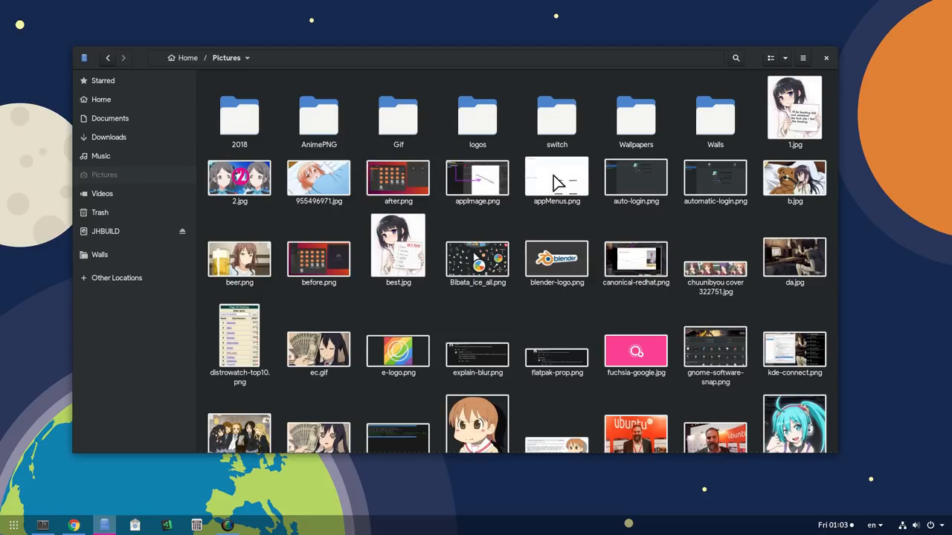
- Bring up Preferences from the main menu
click(785, 58)
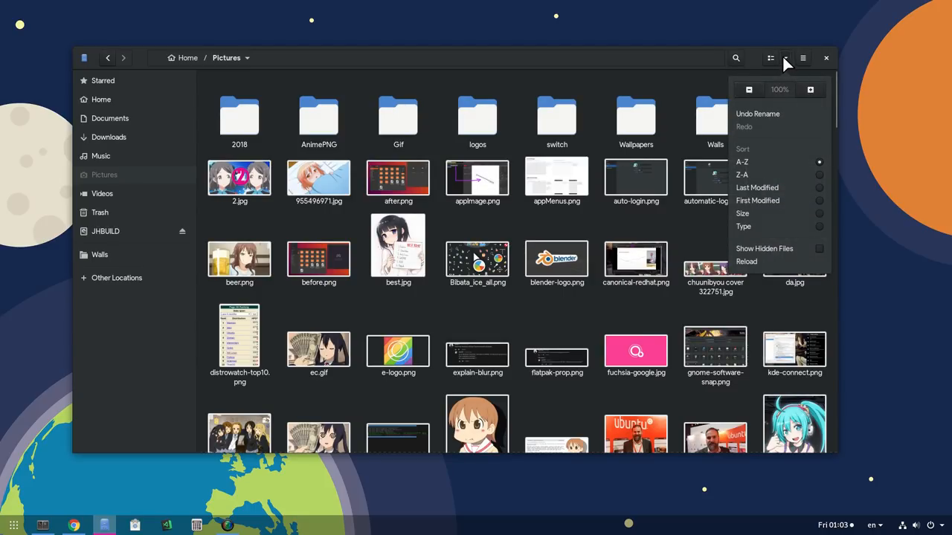
click(802, 58)
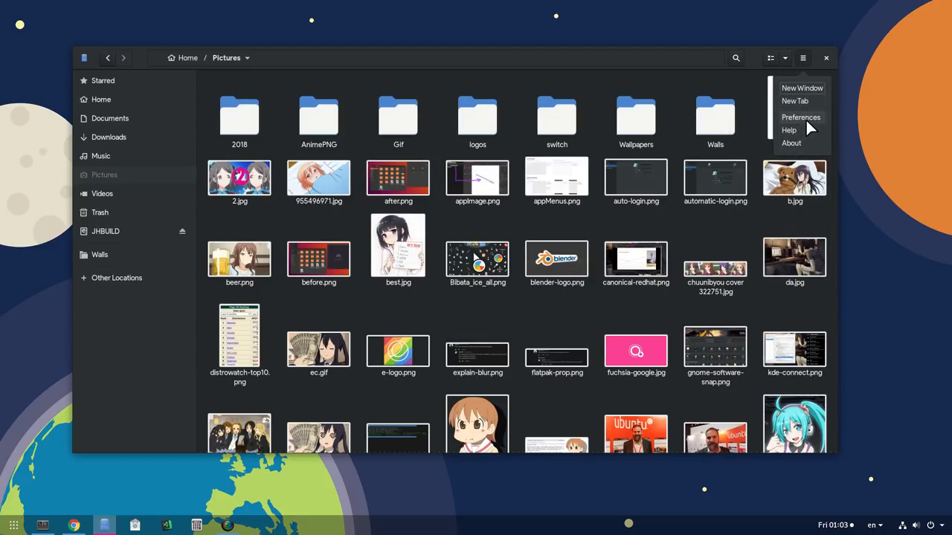
click(801, 117)
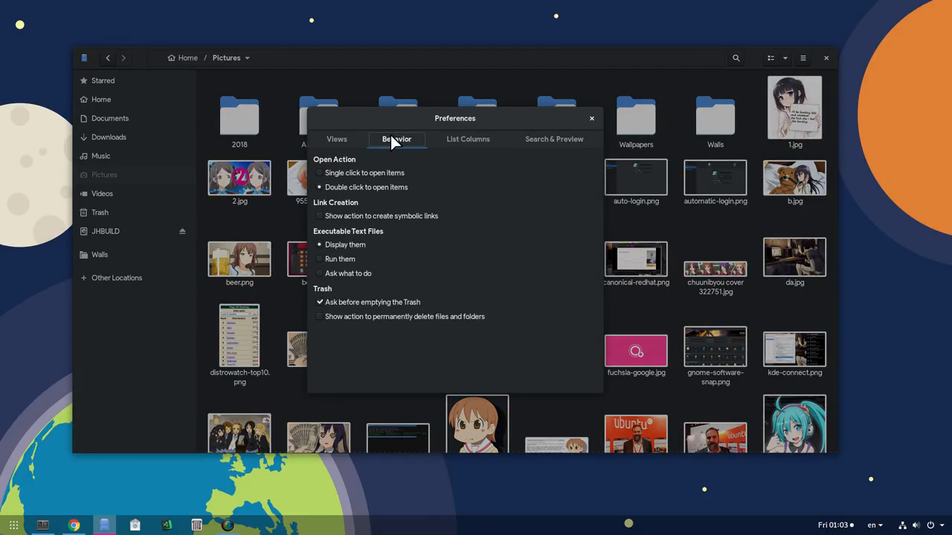
- Browse the Search & Preview and Views preference pages, close them, and reopen the main menu
click(468, 139)
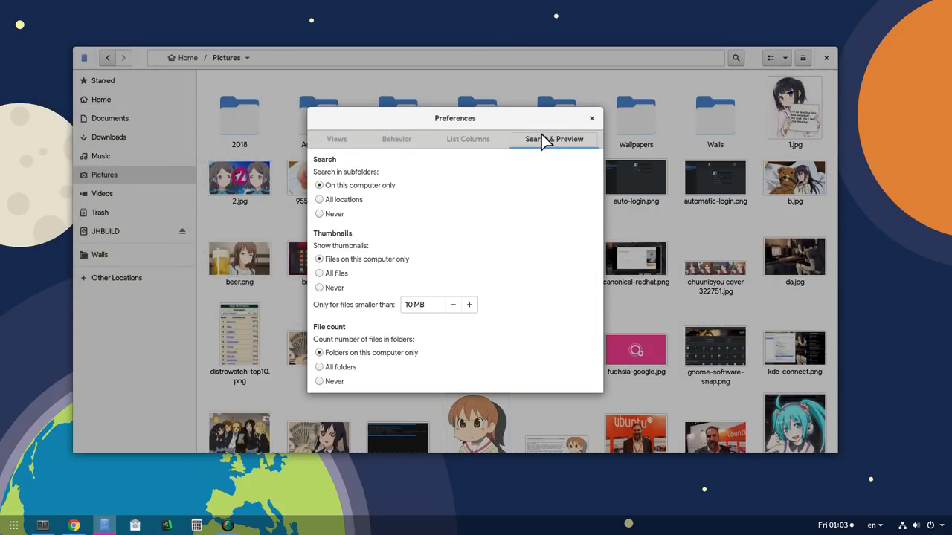
click(337, 139)
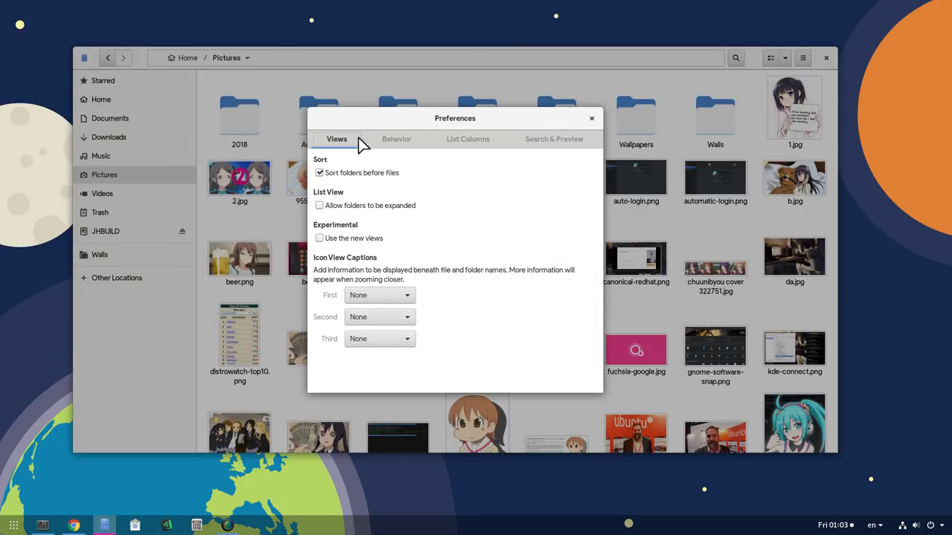
click(592, 118)
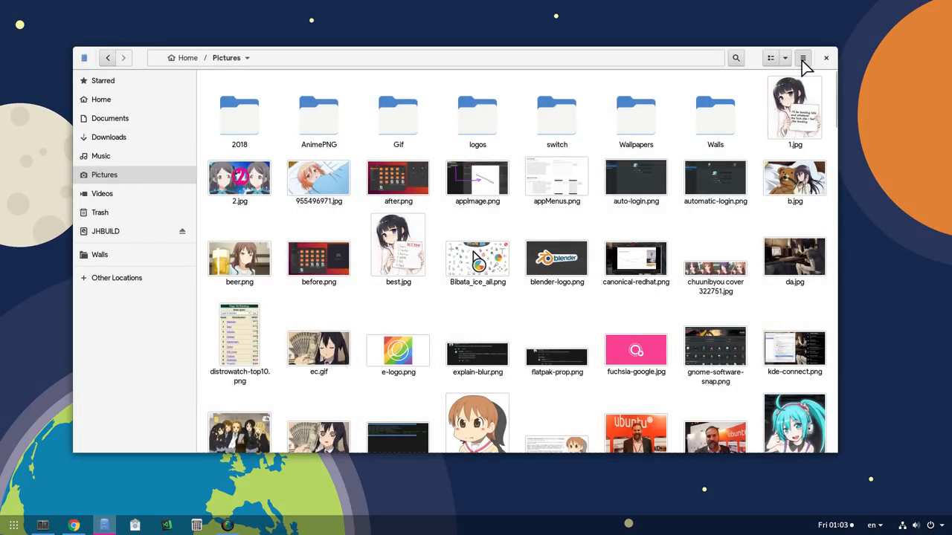
click(803, 58)
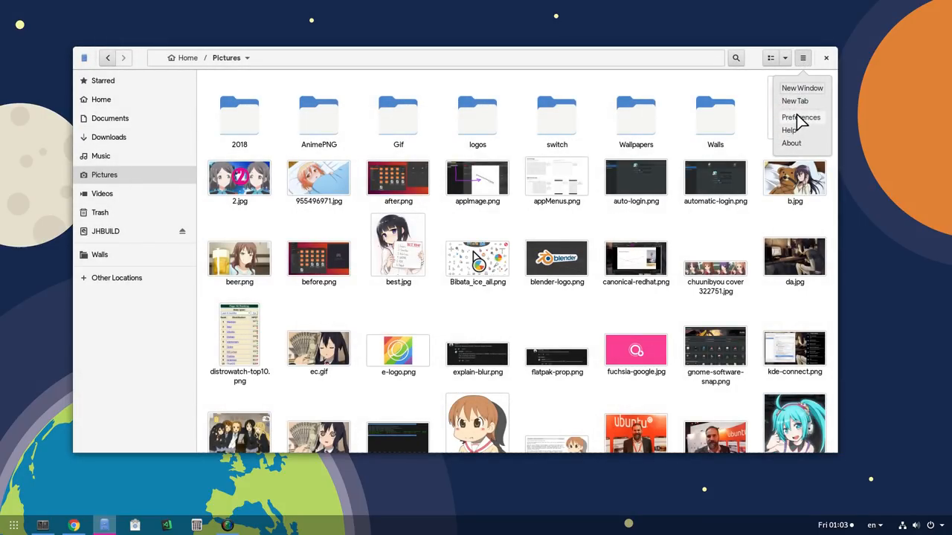